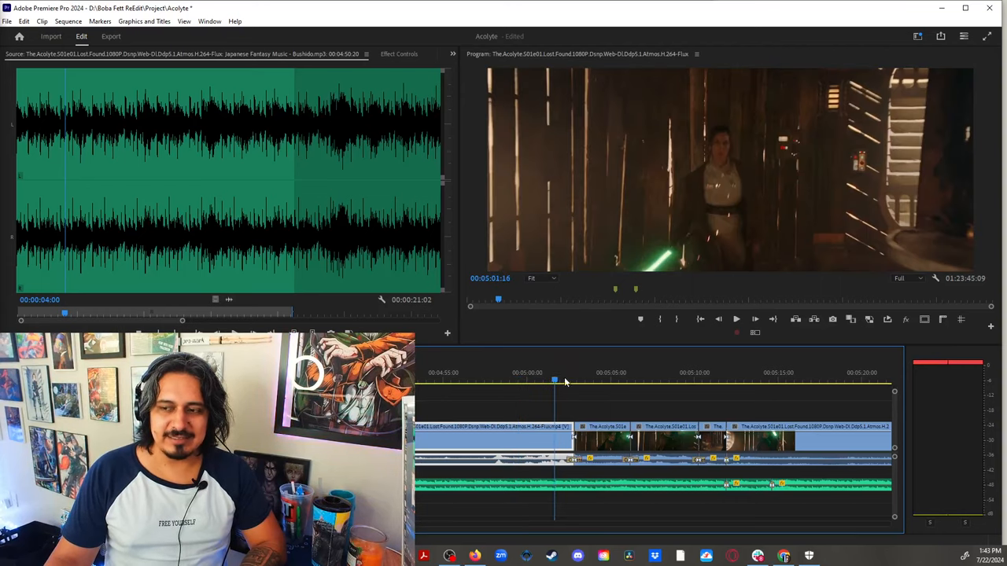
mouse_move(572, 394)
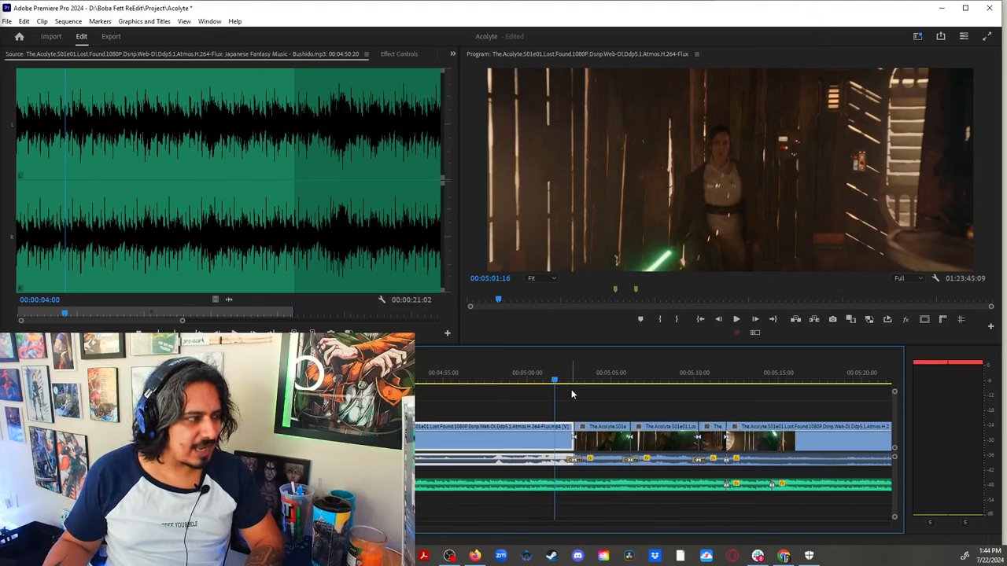
Play the sequence from about 5:01 and load the Jedi episode clip for review
click(735, 318)
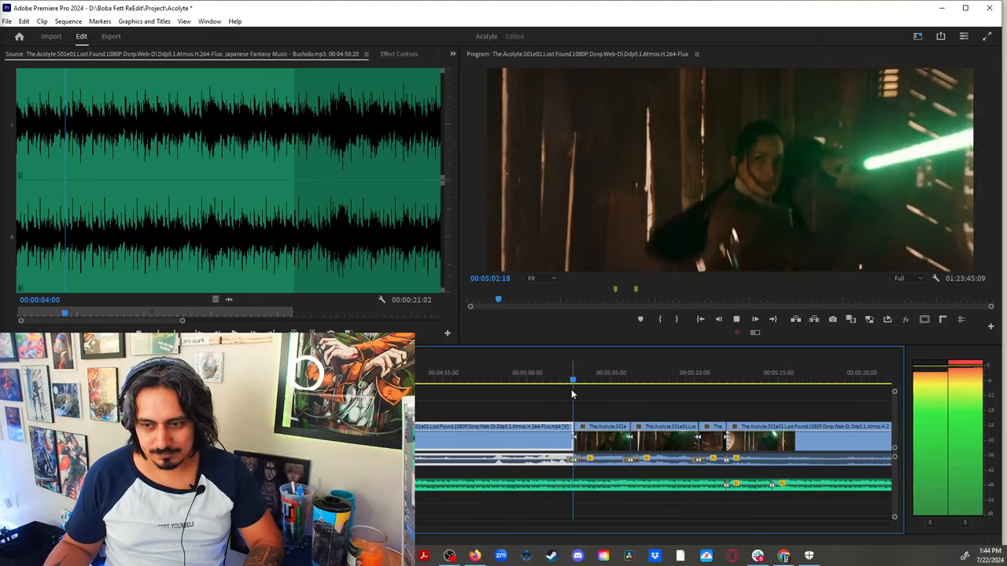
click(606, 380)
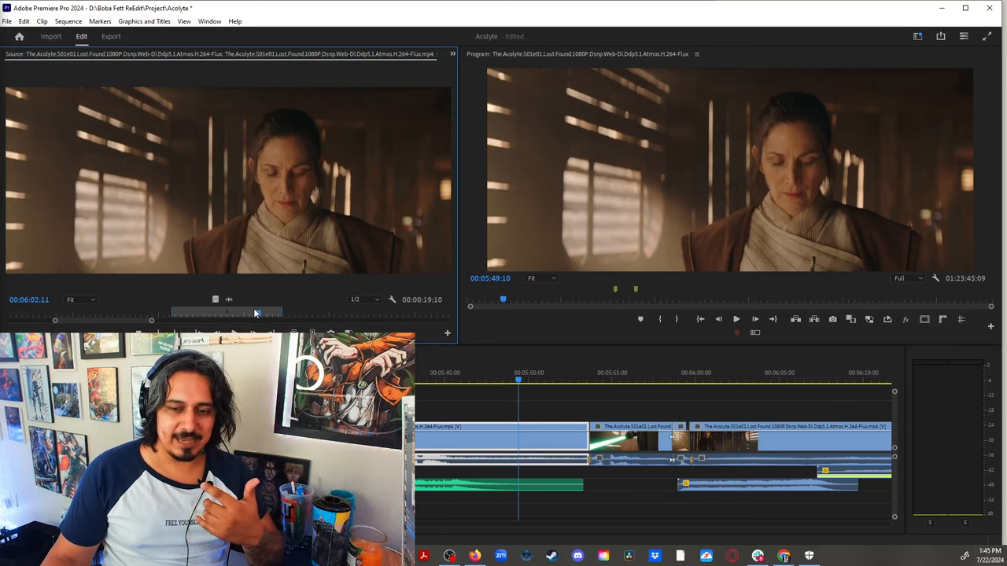
Scrub the episode footage ahead to the assassin's outstretched-hand shot near 6:08
drag(151, 320, 228, 320)
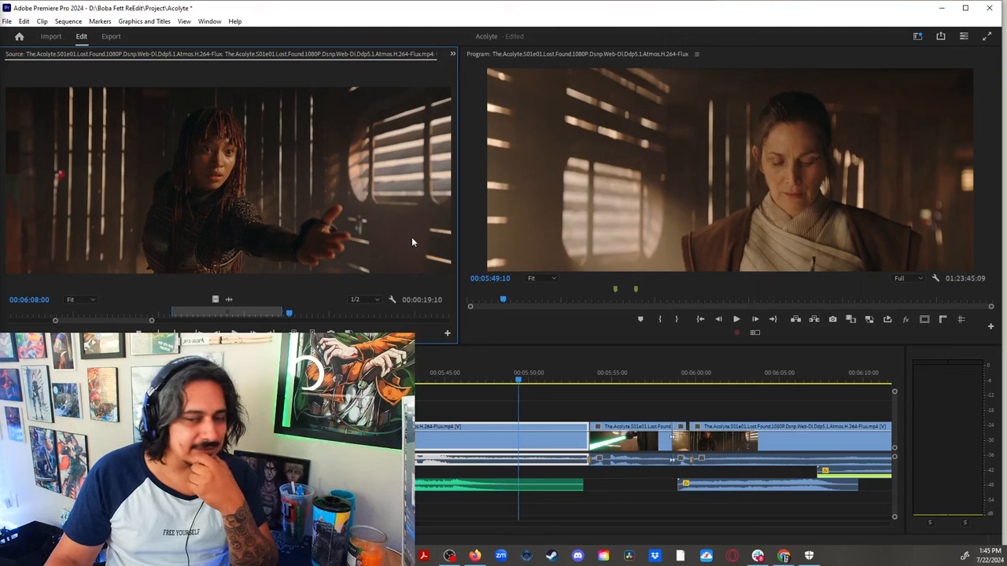
mouse_move(384, 325)
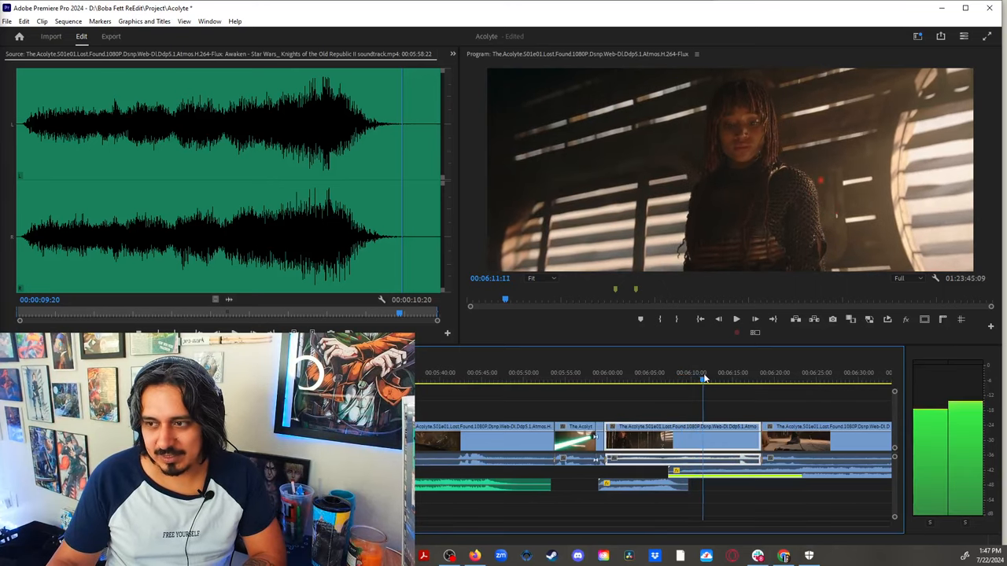
Load the KOTOR II track 'Eyesight to the Blind' in the Source Monitor
click(718, 378)
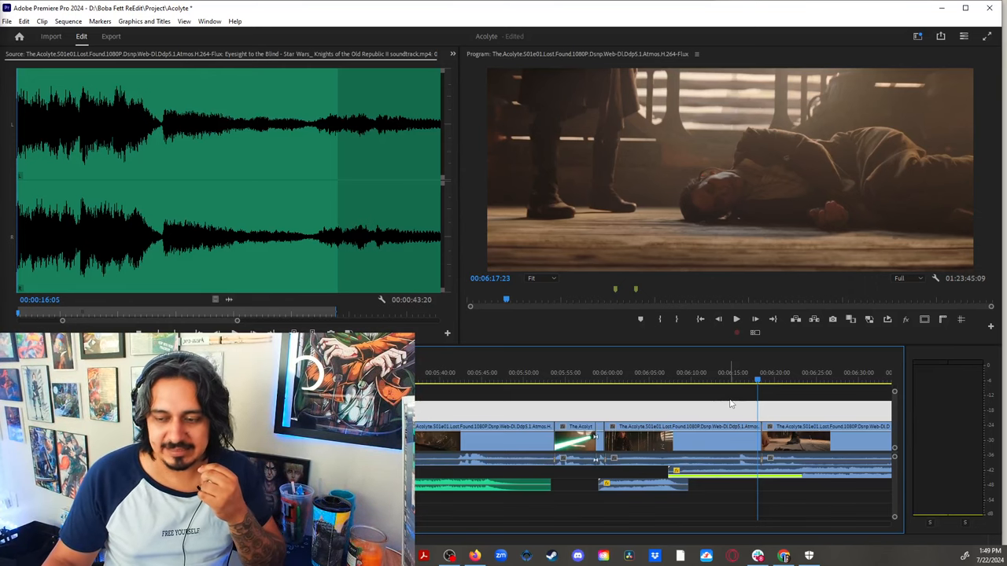
click(716, 380)
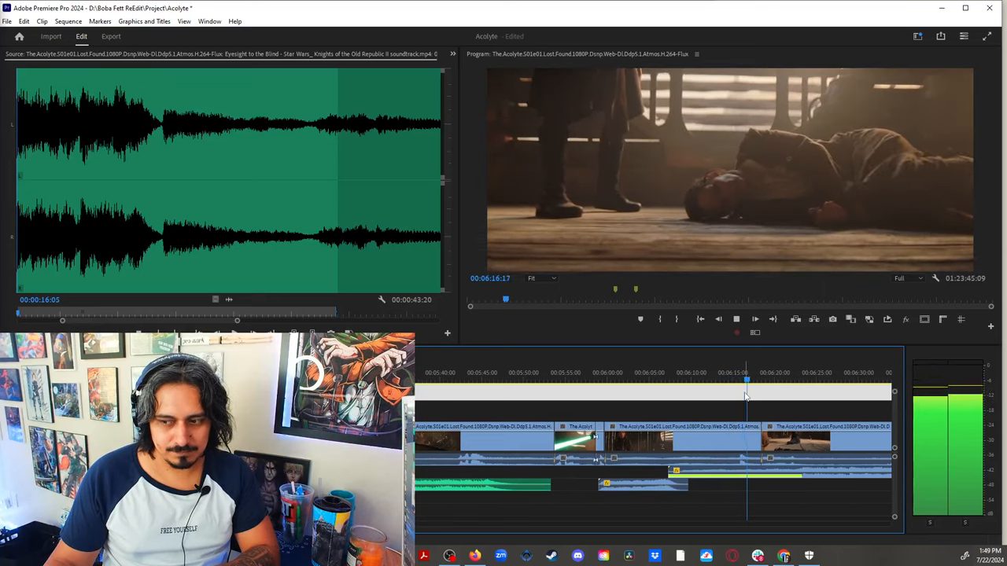
drag(745, 380, 763, 379)
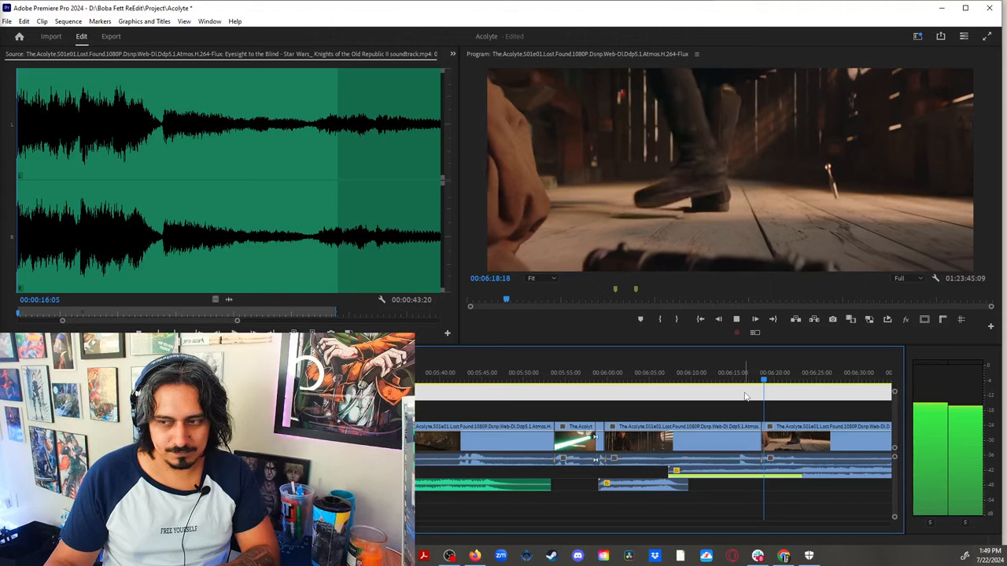